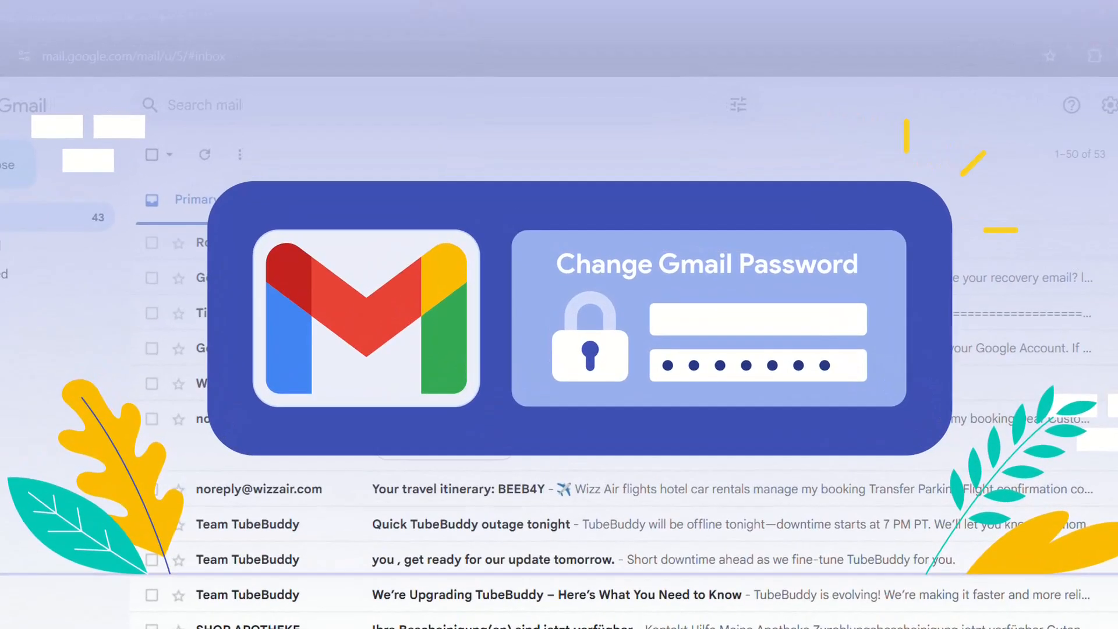
mouse_move(186, 176)
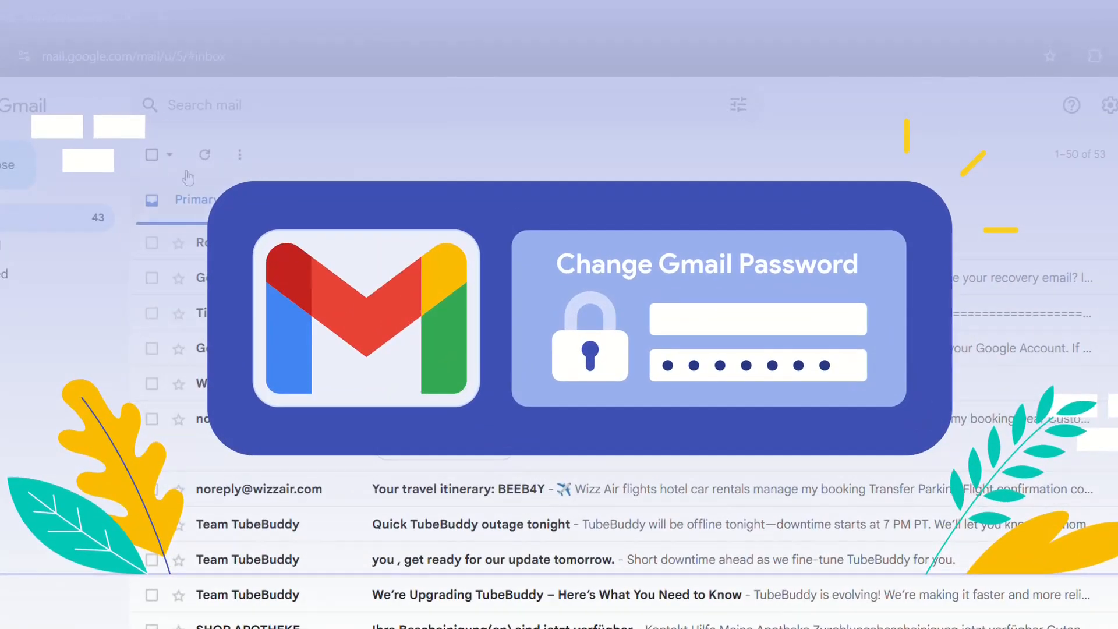
mouse_move(457, 157)
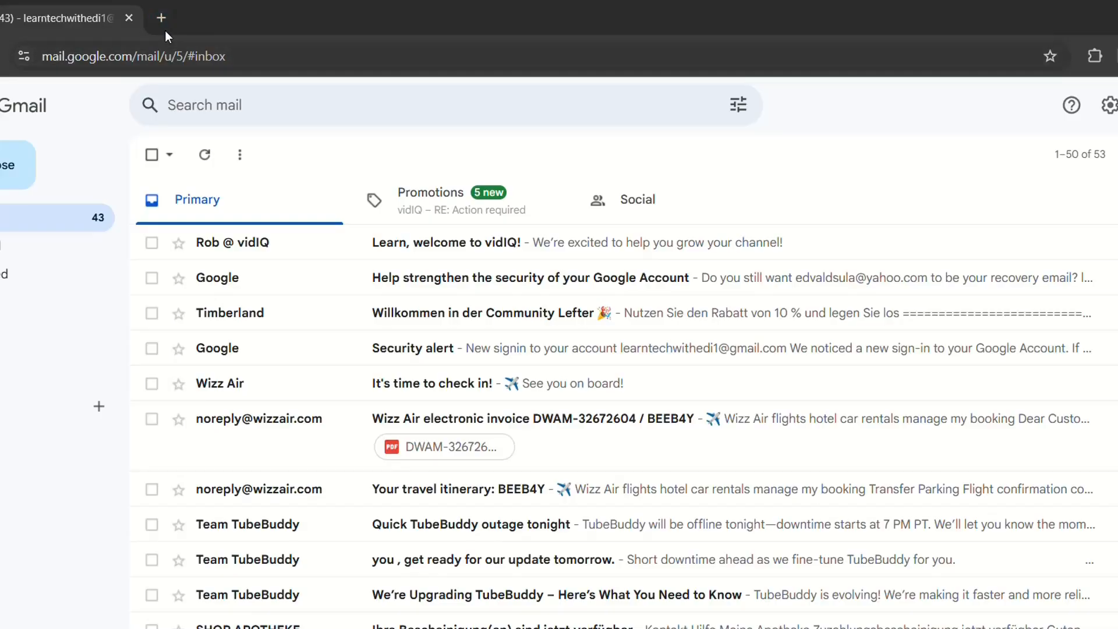
From a new Gmail tab, reach 'Manage your Google Account' via the profile avatar.
left_click(161, 17)
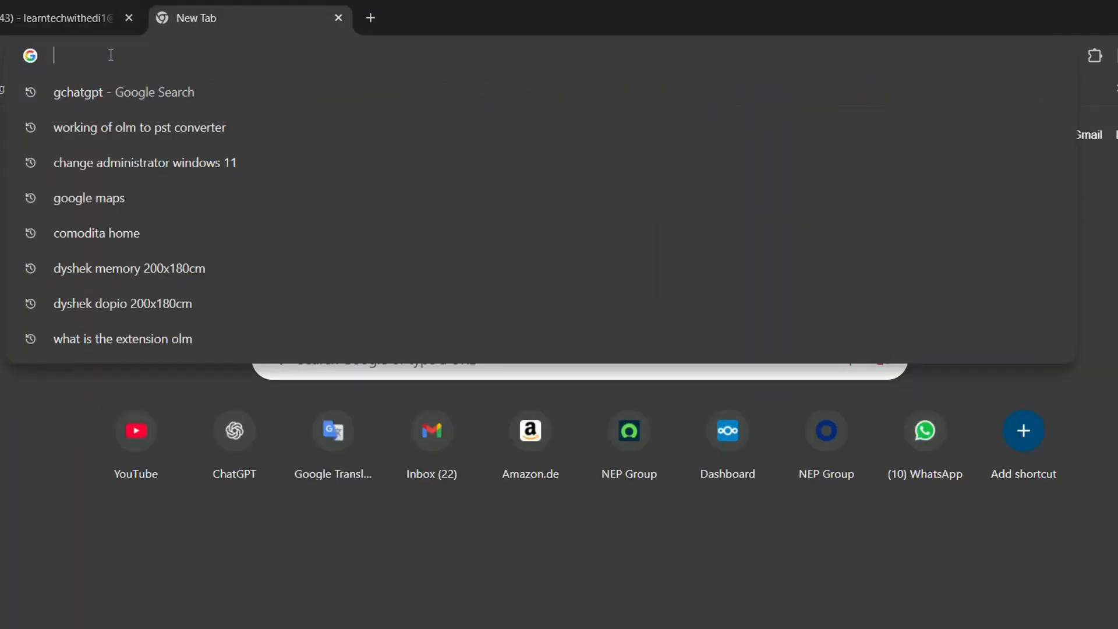
type("gmail.google.com/mail/u/5/#inbox")
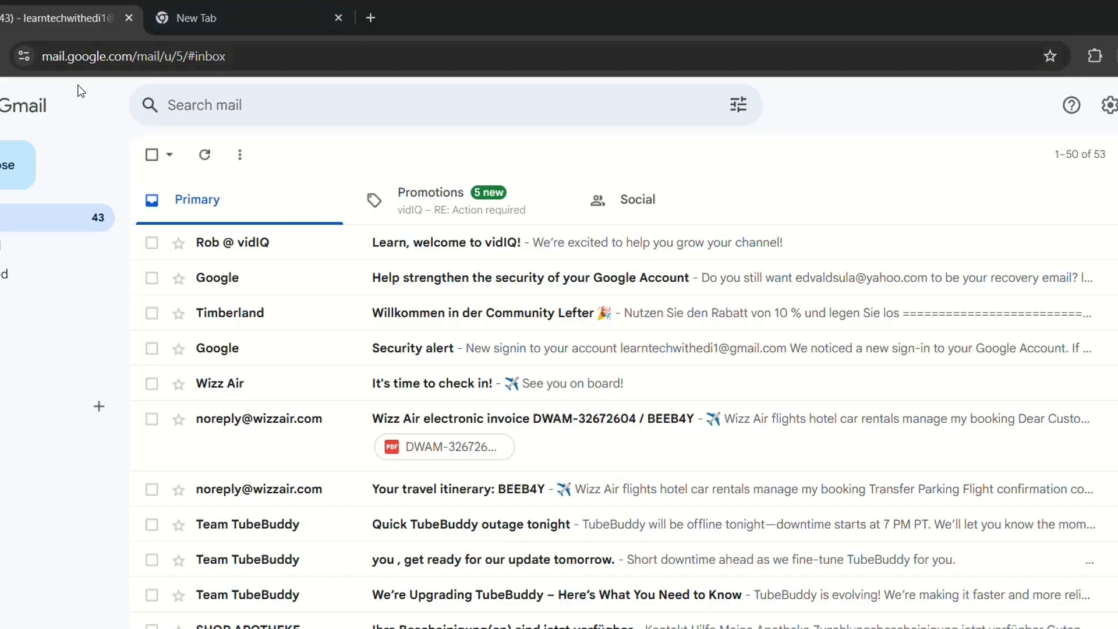
mouse_move(806, 130)
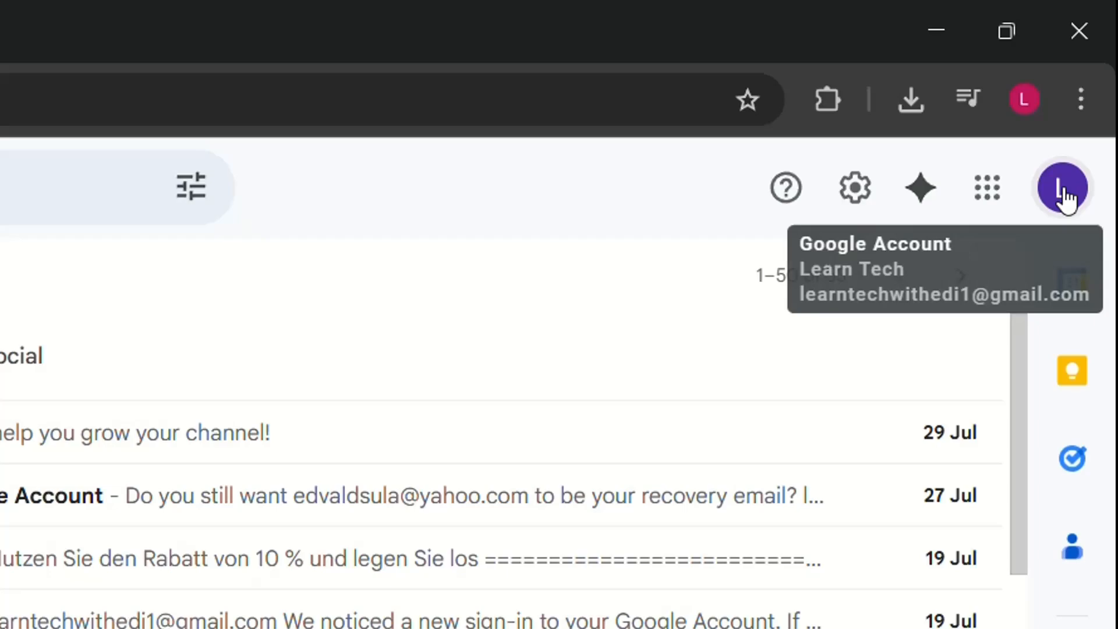
left_click(1061, 188)
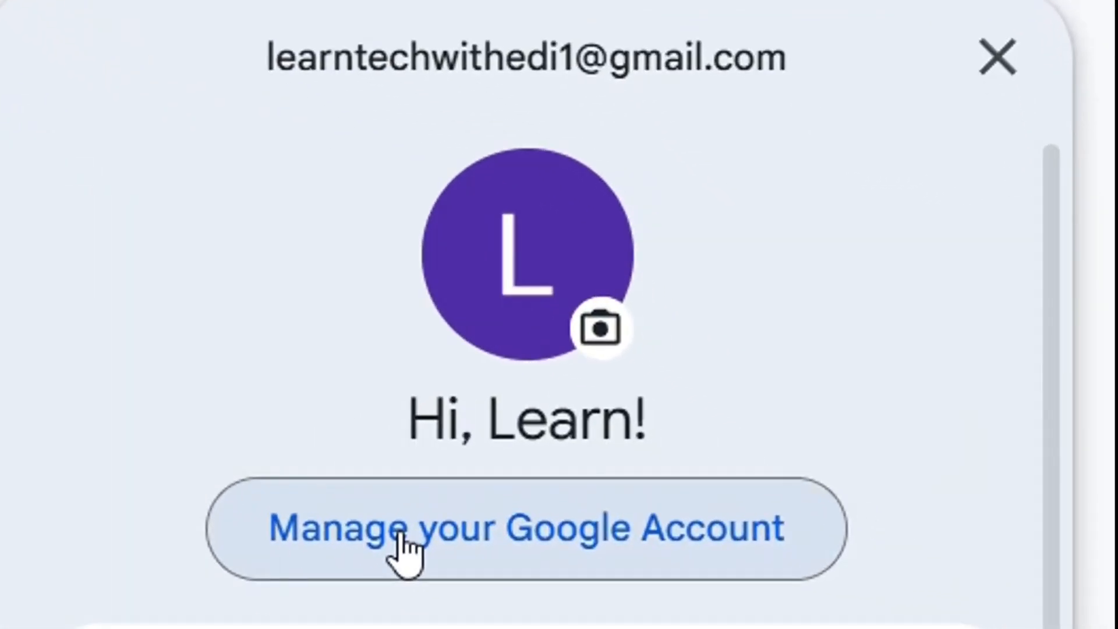
left_click(524, 528)
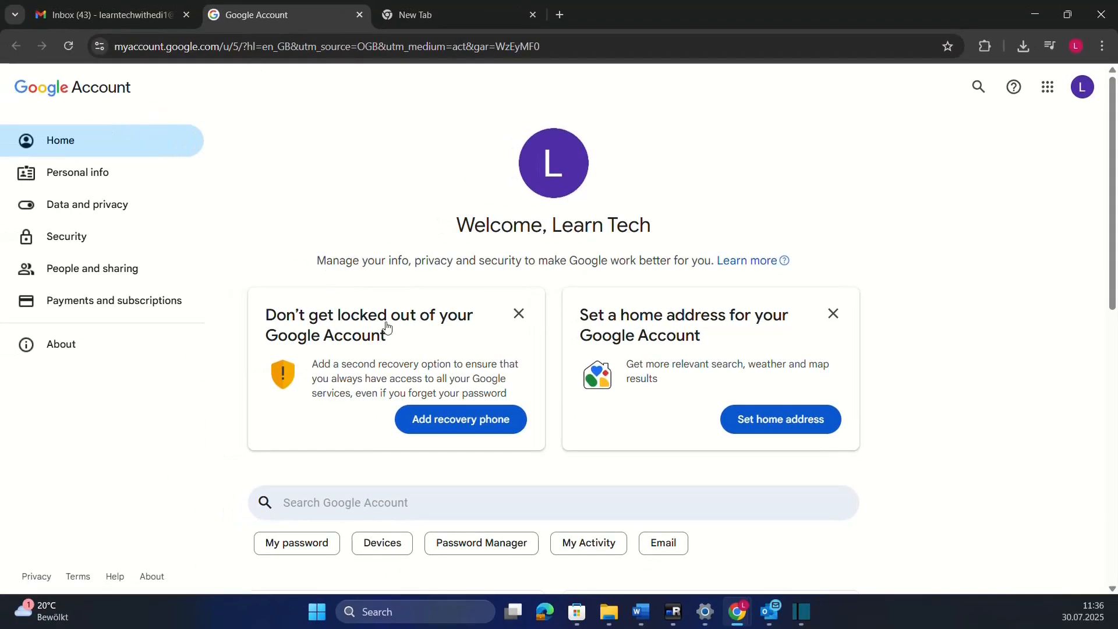
mouse_move(275, 216)
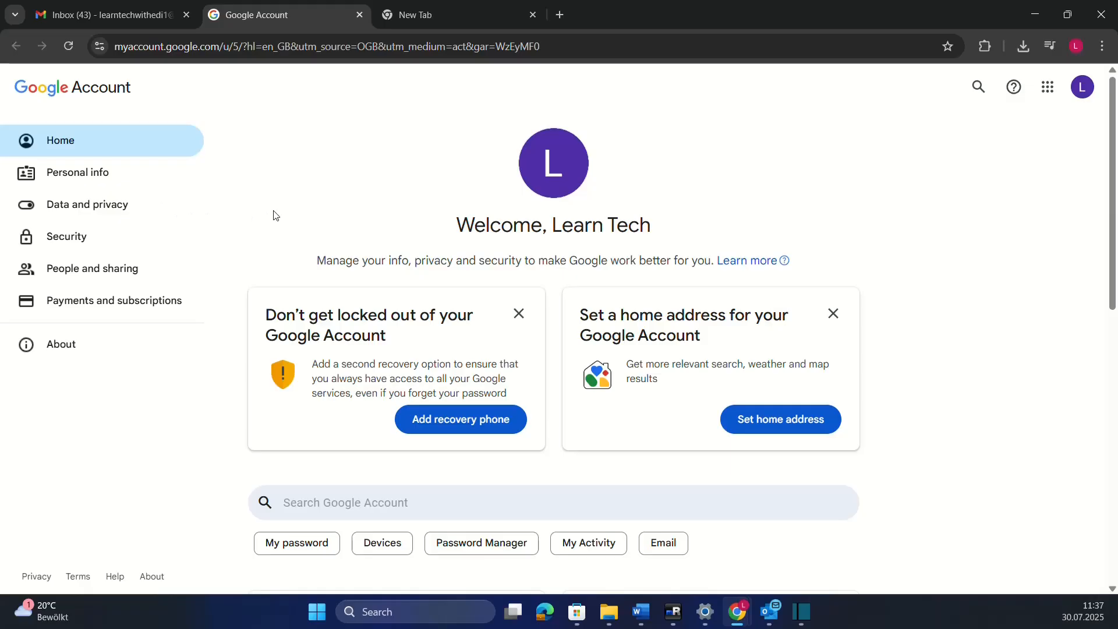
mouse_move(65, 236)
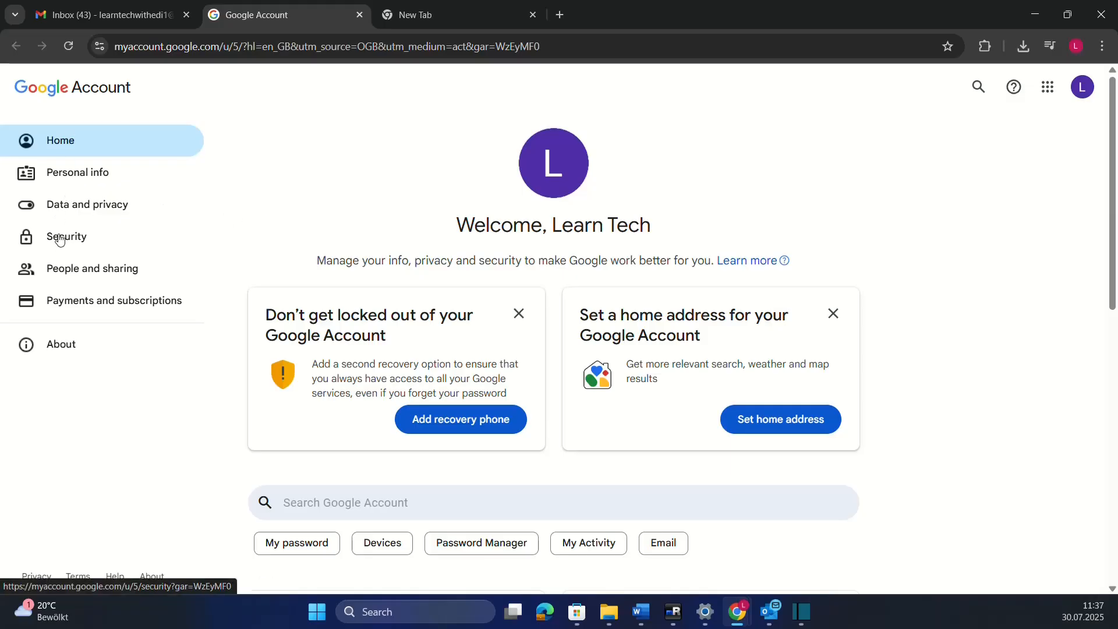
Go to the Security section and scroll to 'How you sign in to Google'.
left_click(65, 236)
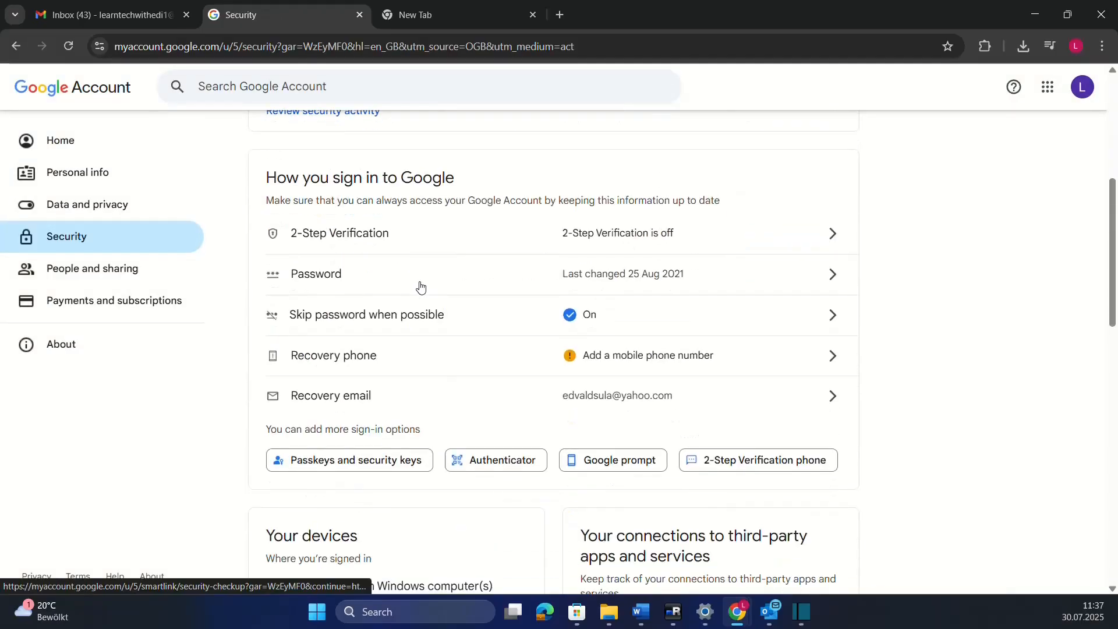
scroll("down", 3)
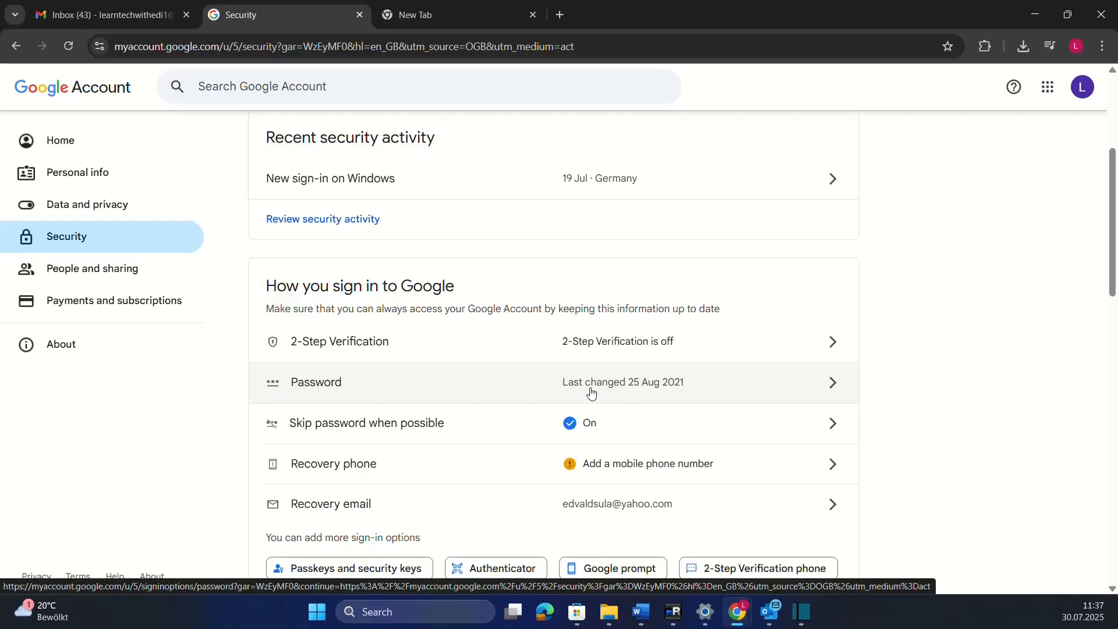
mouse_move(669, 391)
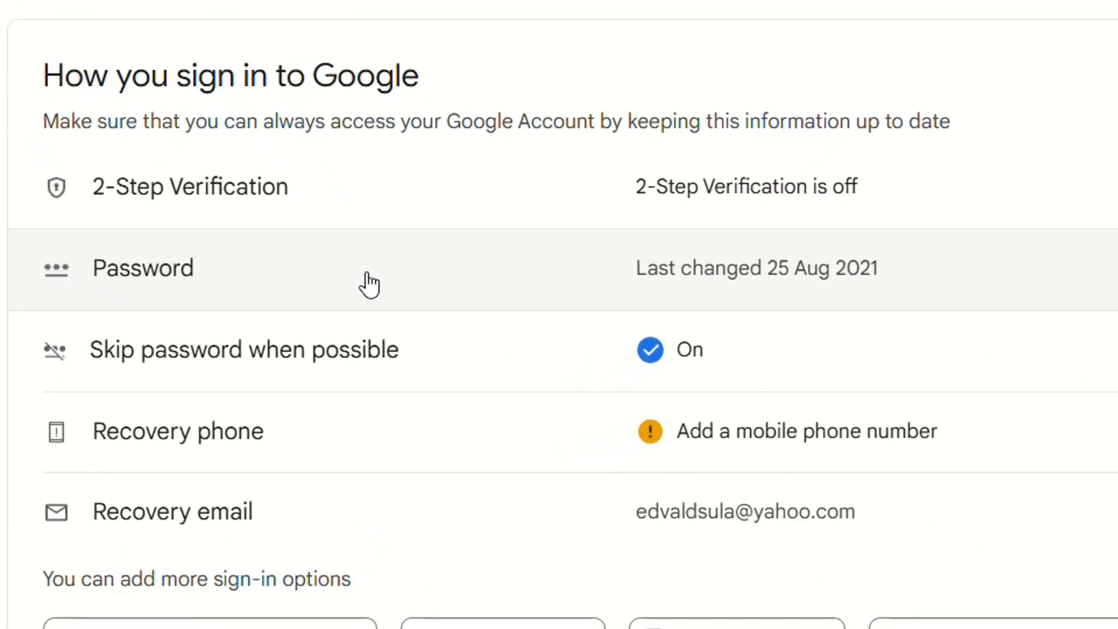
Enter the Password row and place the cursor in the New password field.
left_click(142, 268)
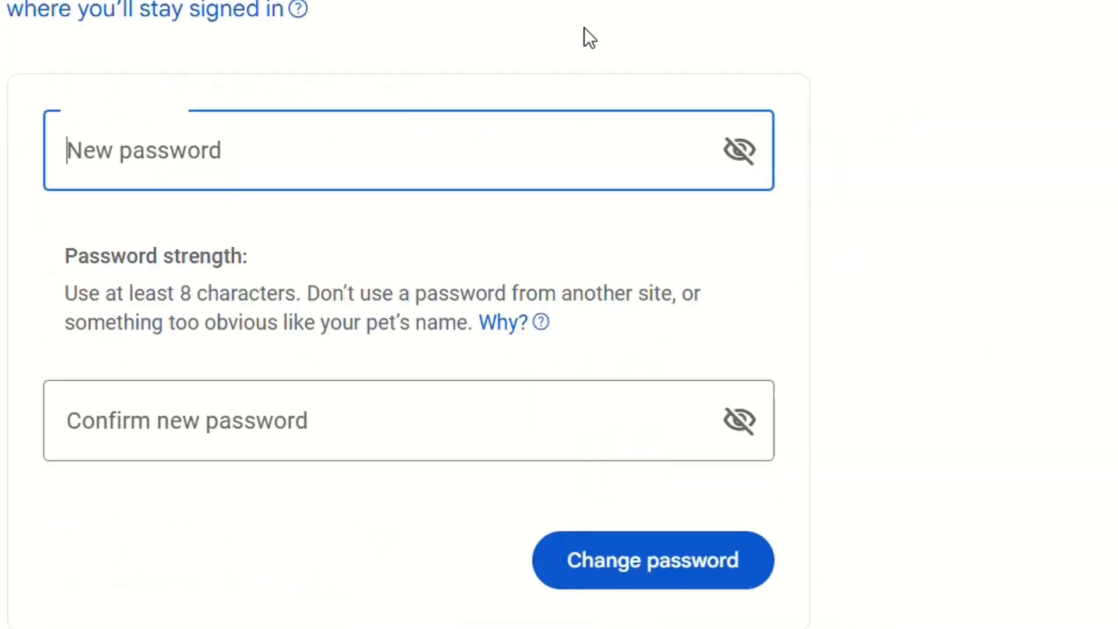
left_click(285, 151)
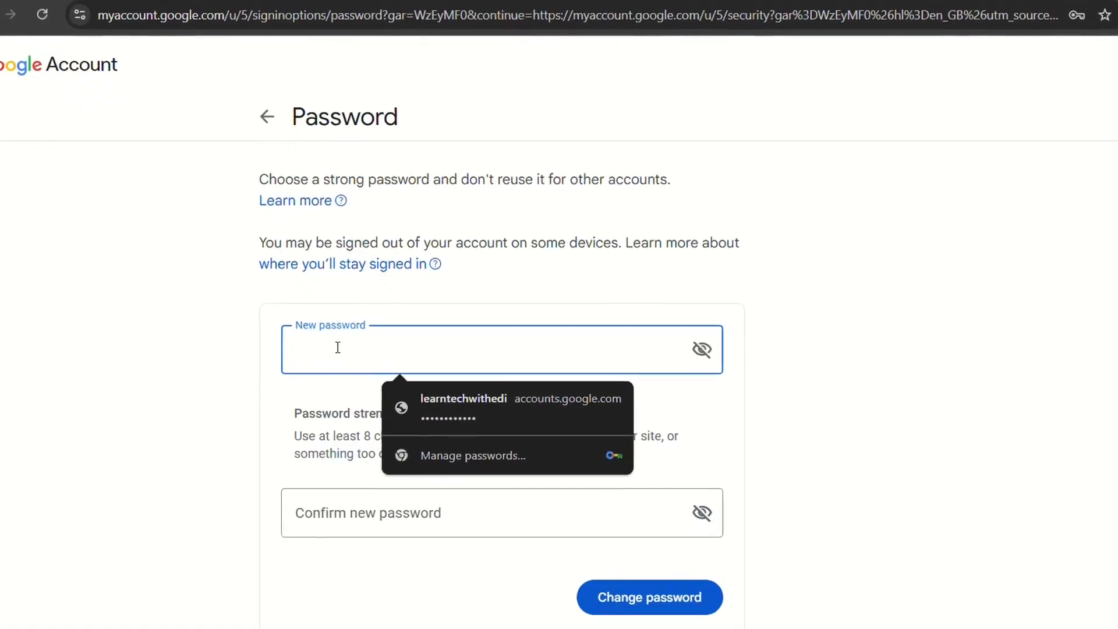
scroll("down", 3)
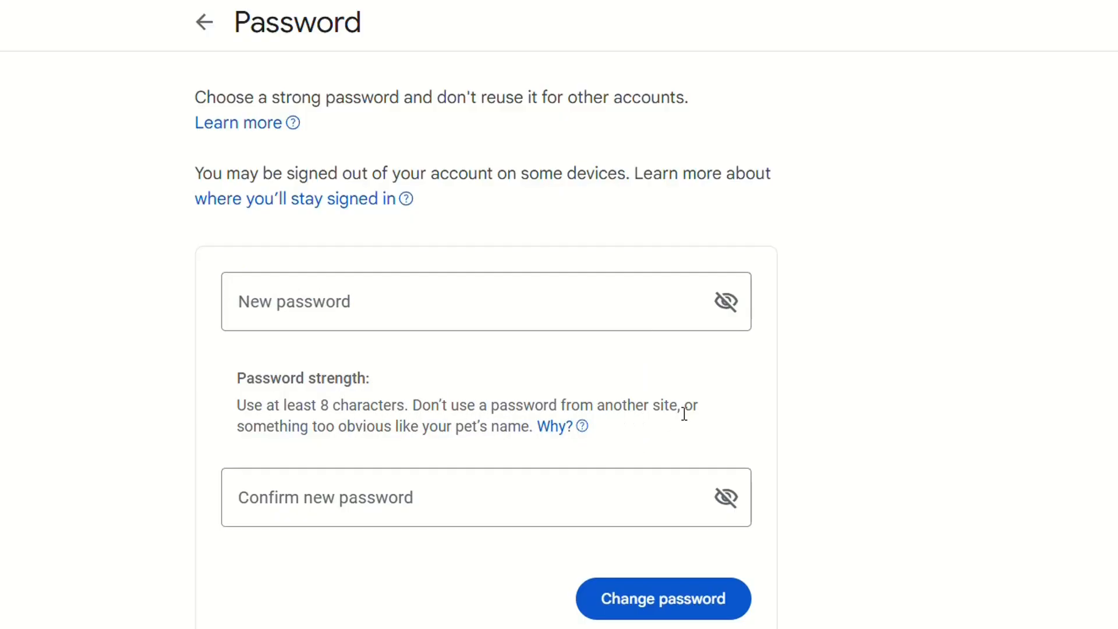
left_click(485, 301)
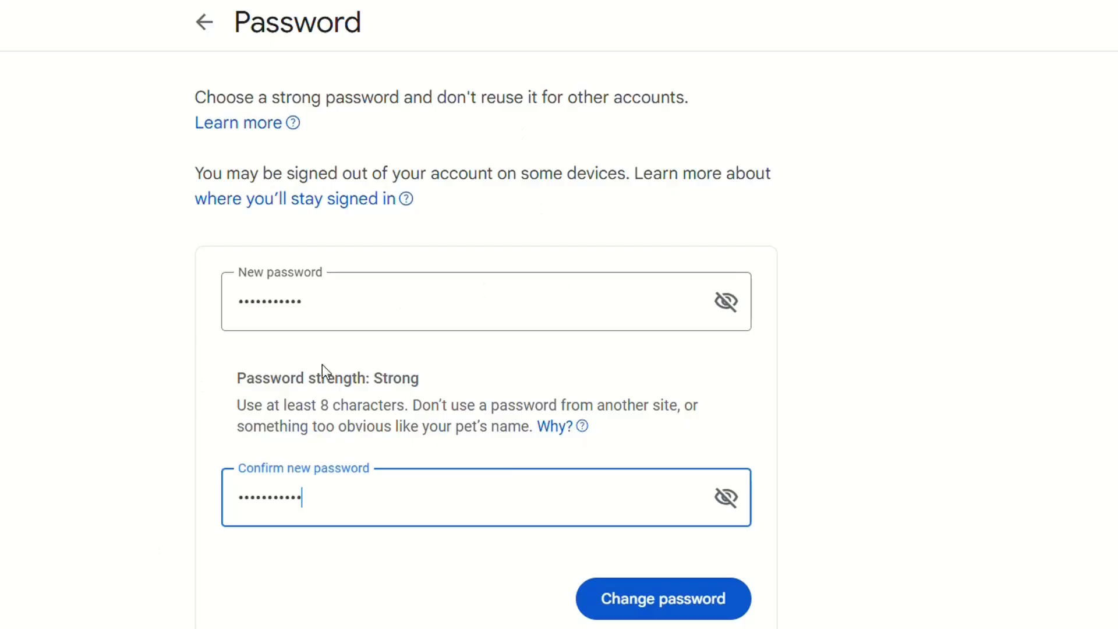
Confirm the Strong strength rating and submit with 'Change password'.
double_click(395, 378)
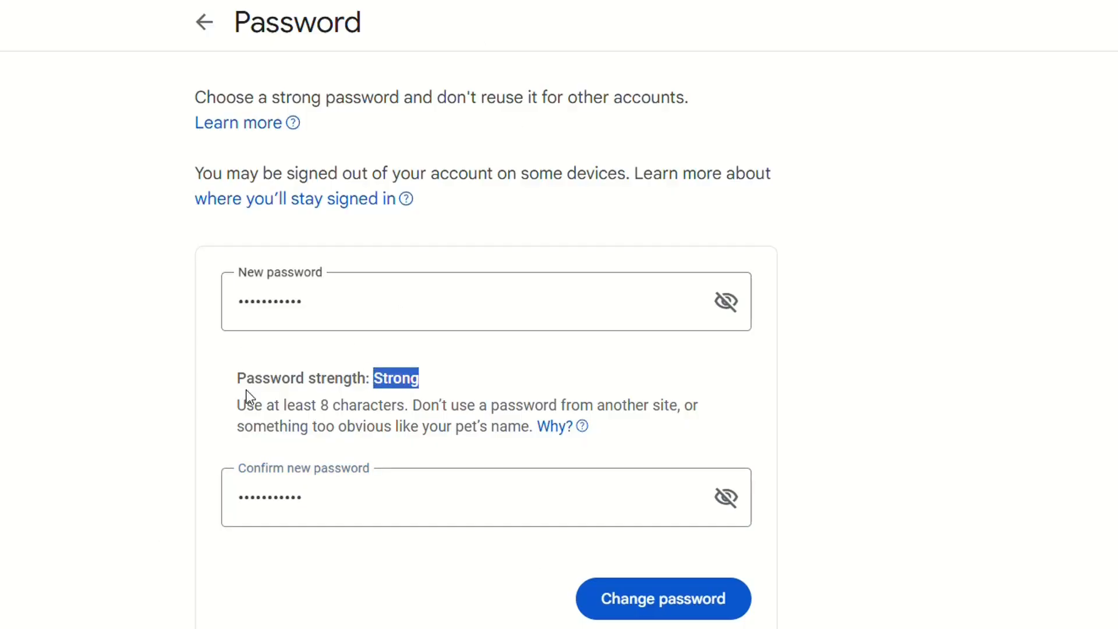
mouse_move(496, 553)
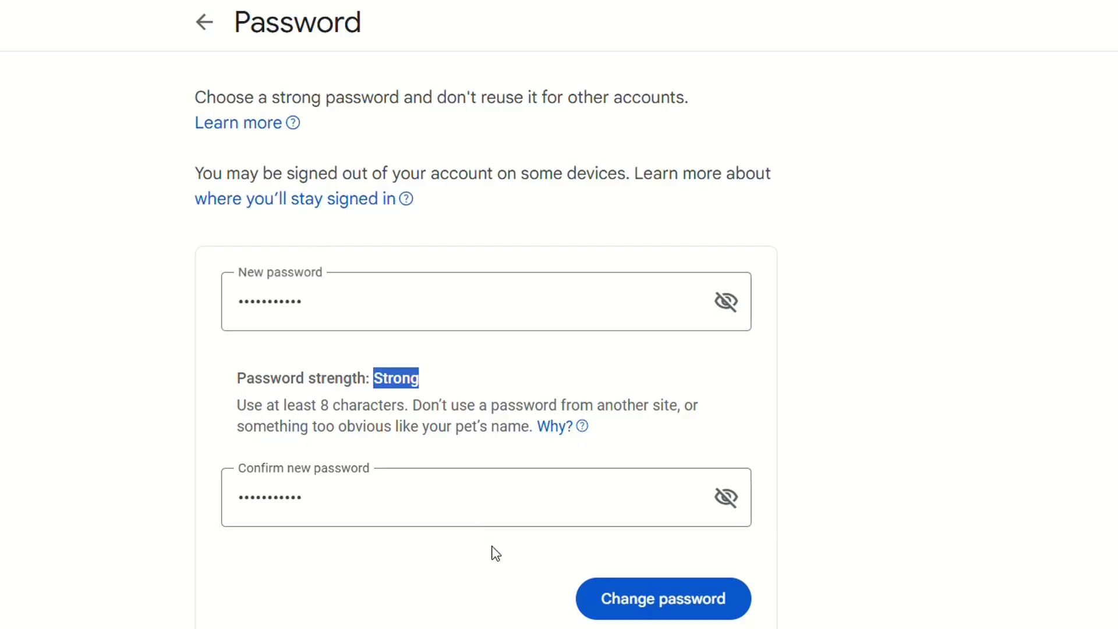
mouse_move(655, 567)
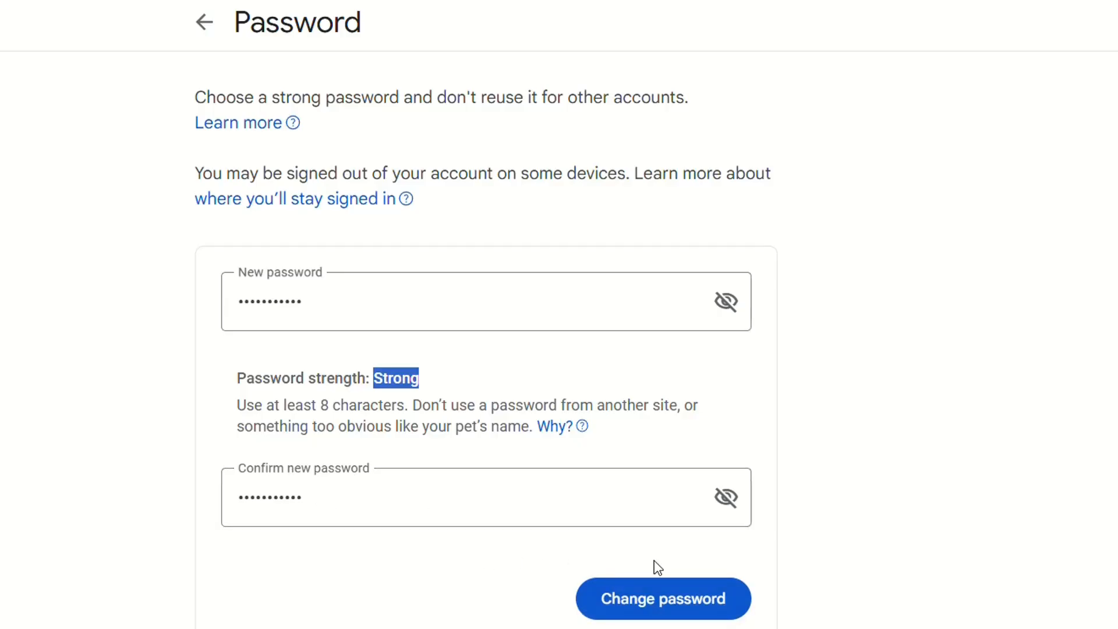
mouse_move(482, 405)
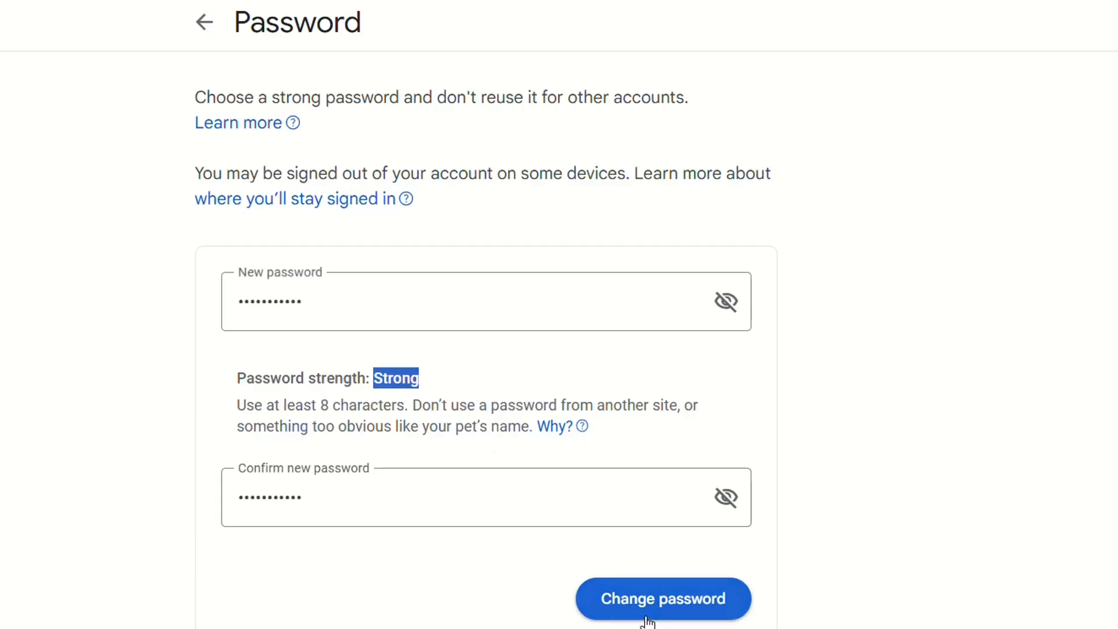
left_click(662, 599)
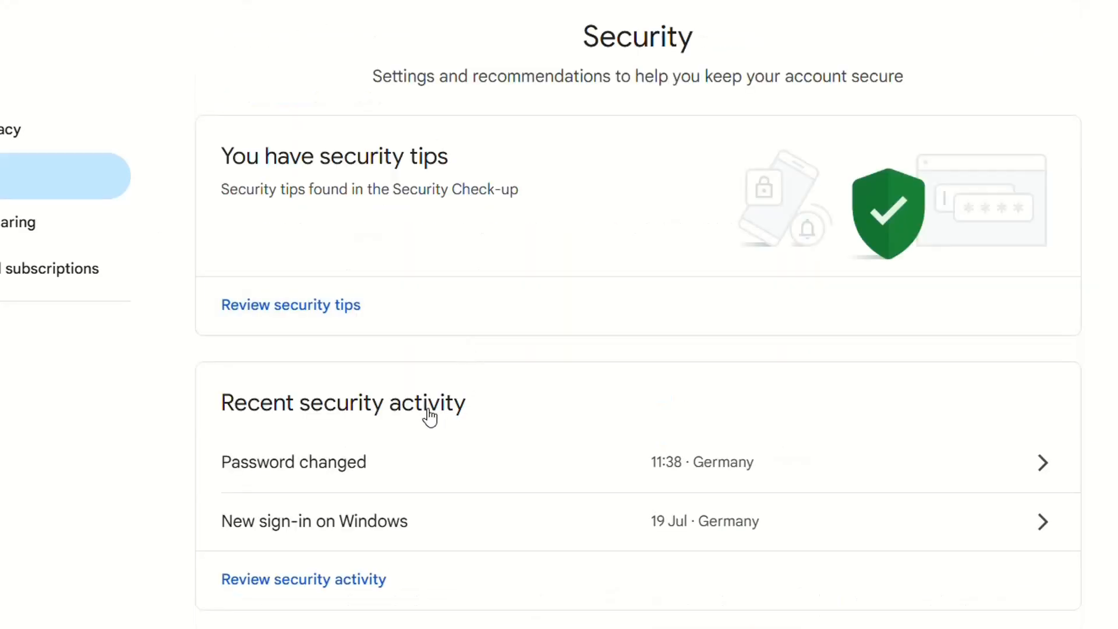
scroll("down", 3)
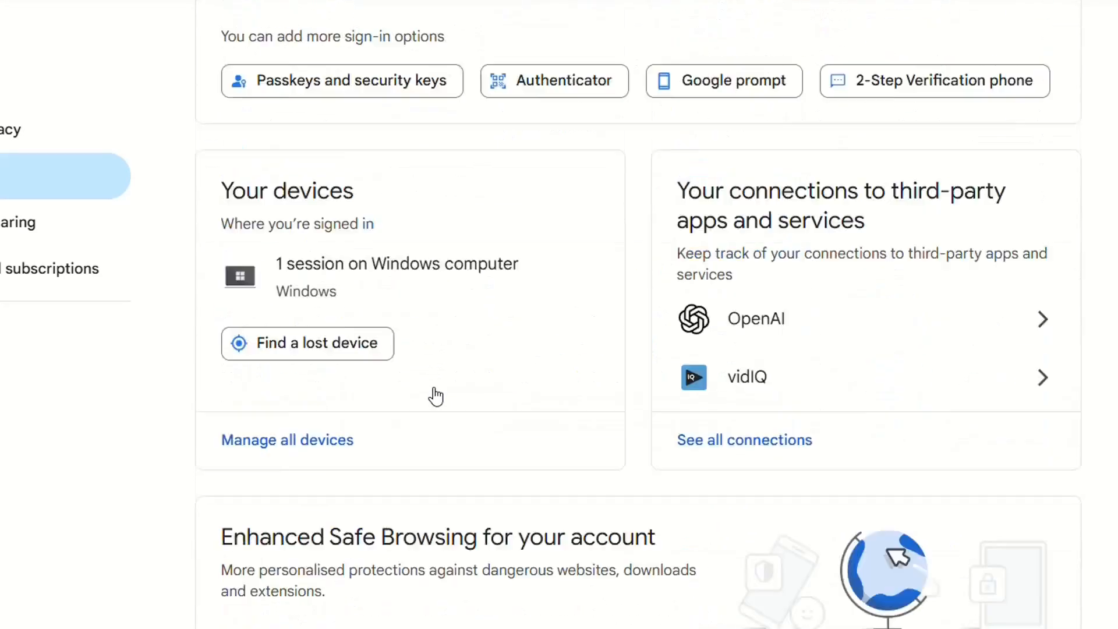
scroll("down", 3)
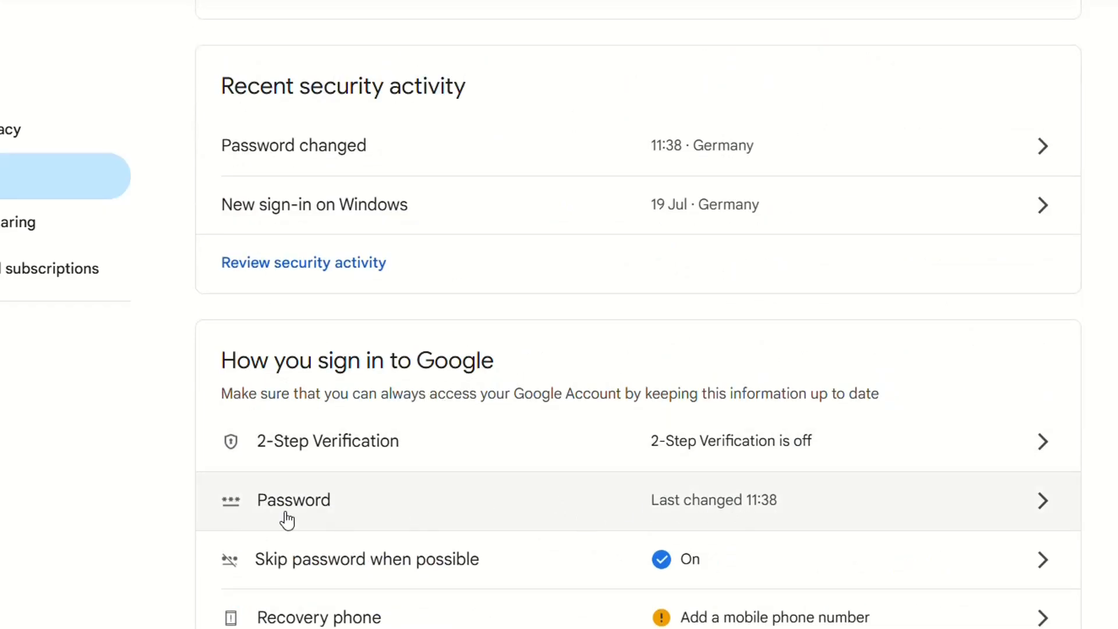
mouse_move(720, 520)
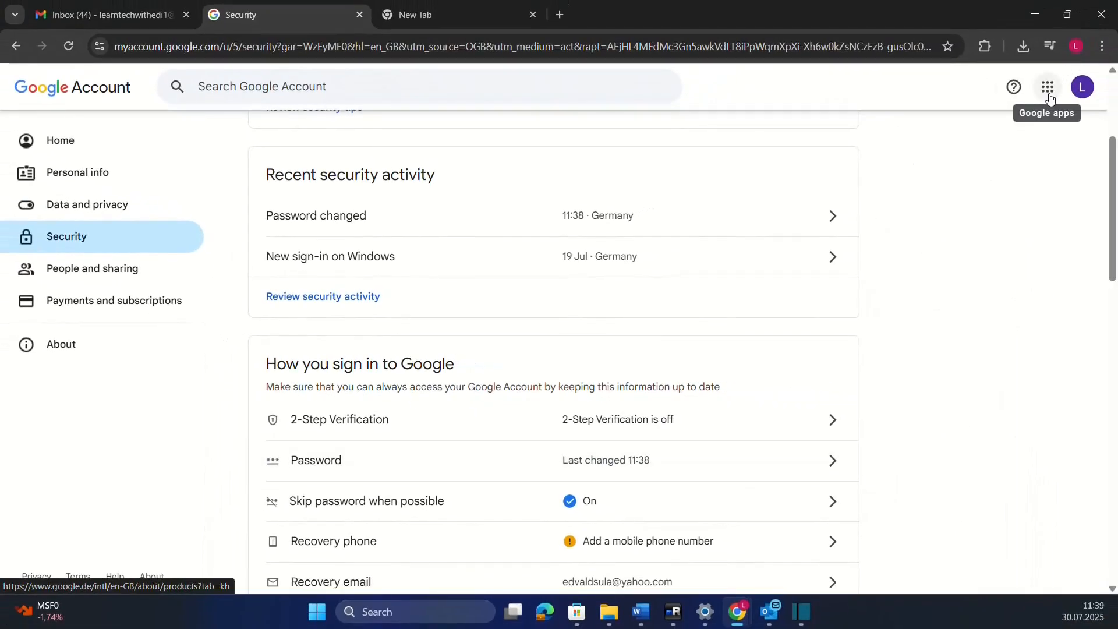
Show the Google apps launcher and scroll through services like Keep and Classroom.
left_click(1047, 88)
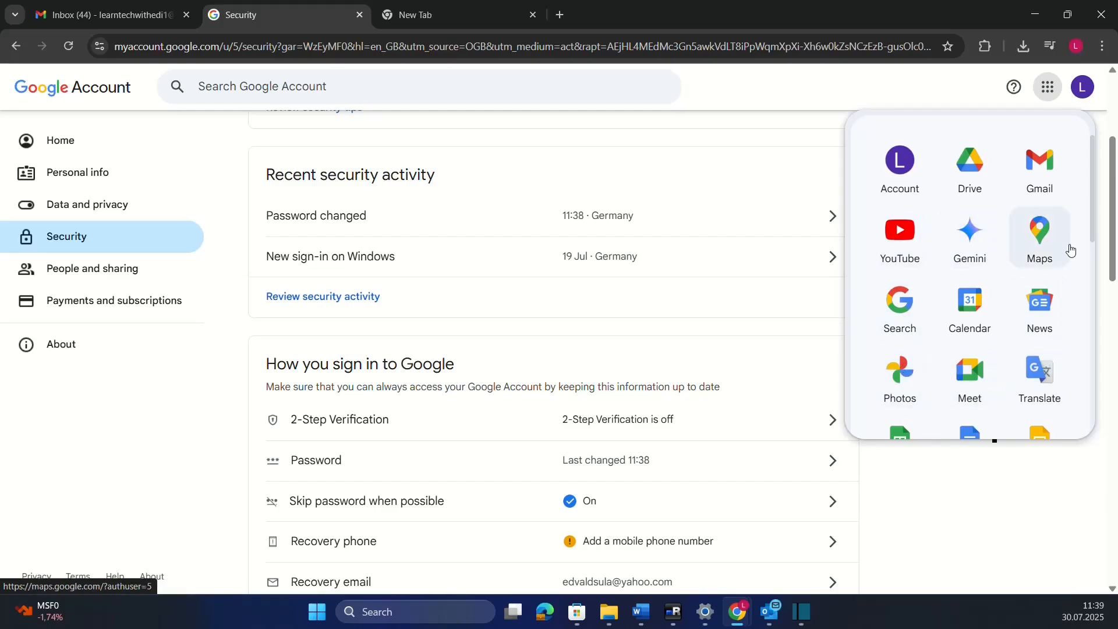
mouse_move(1062, 245)
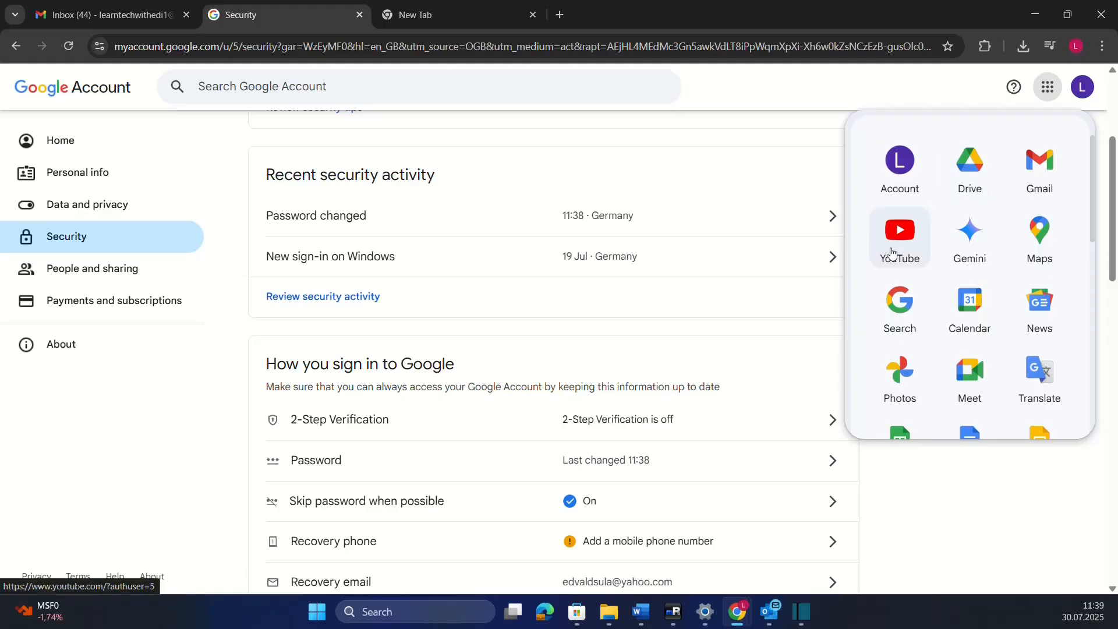
mouse_move(992, 272)
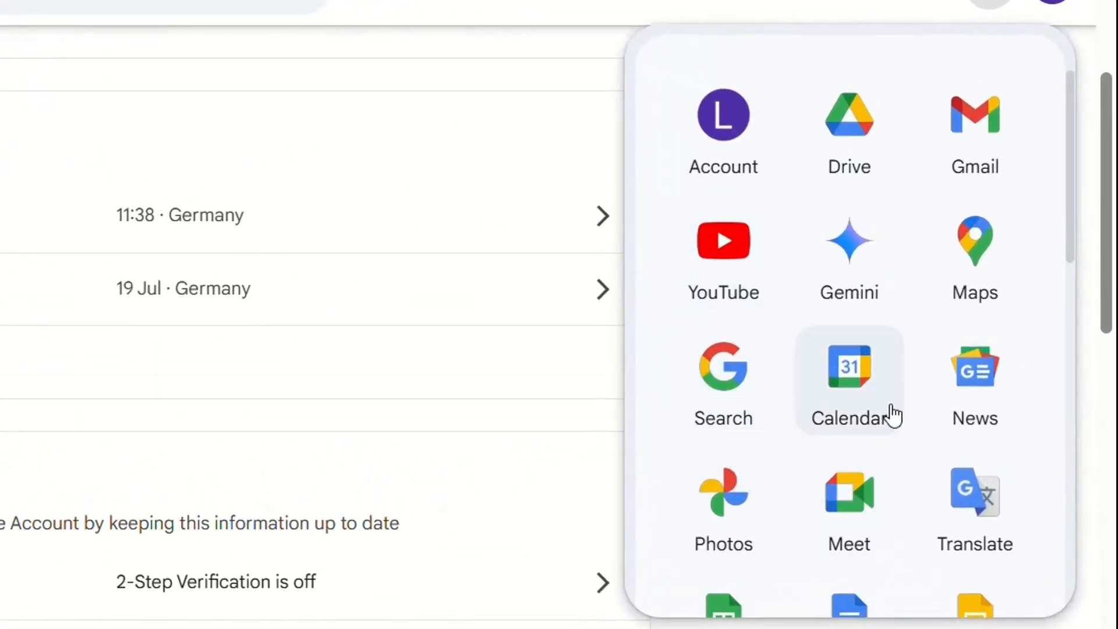
scroll("down", 3)
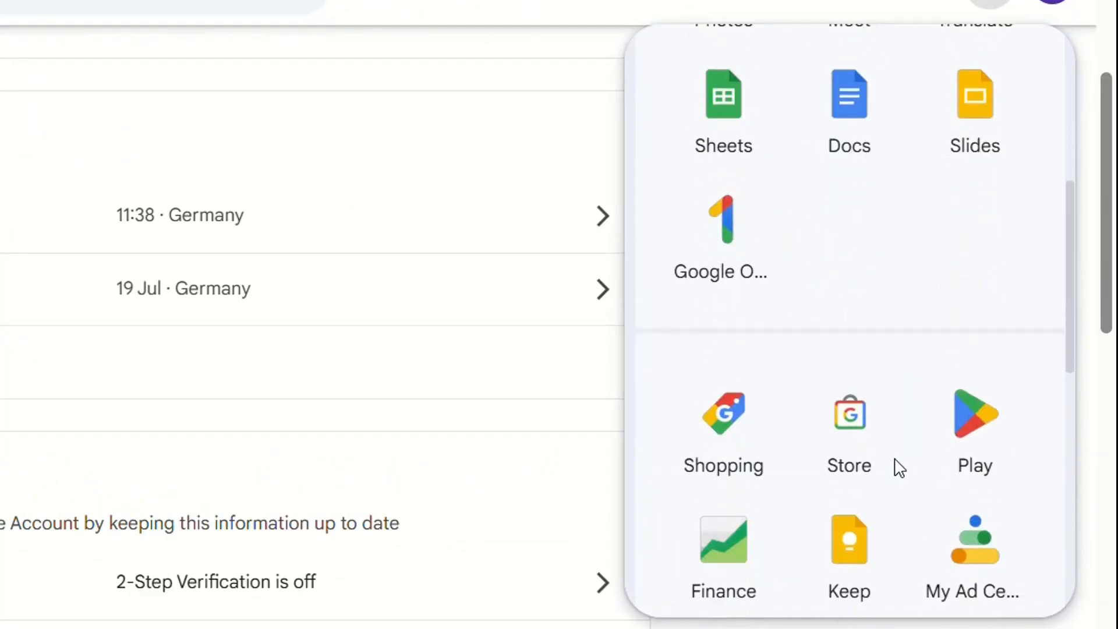
scroll("down", 3)
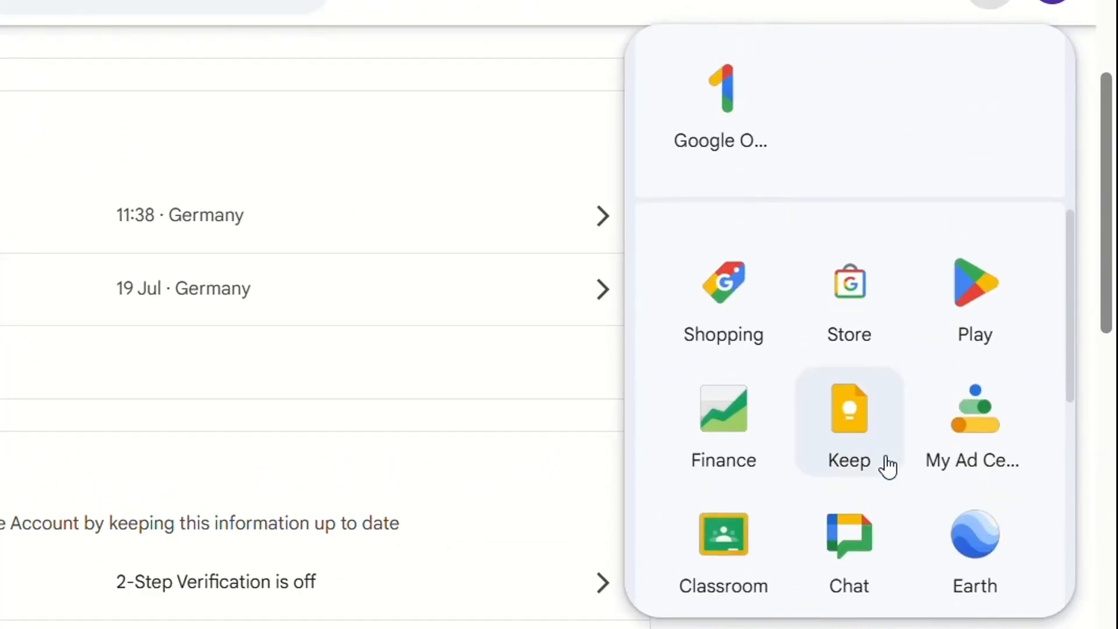